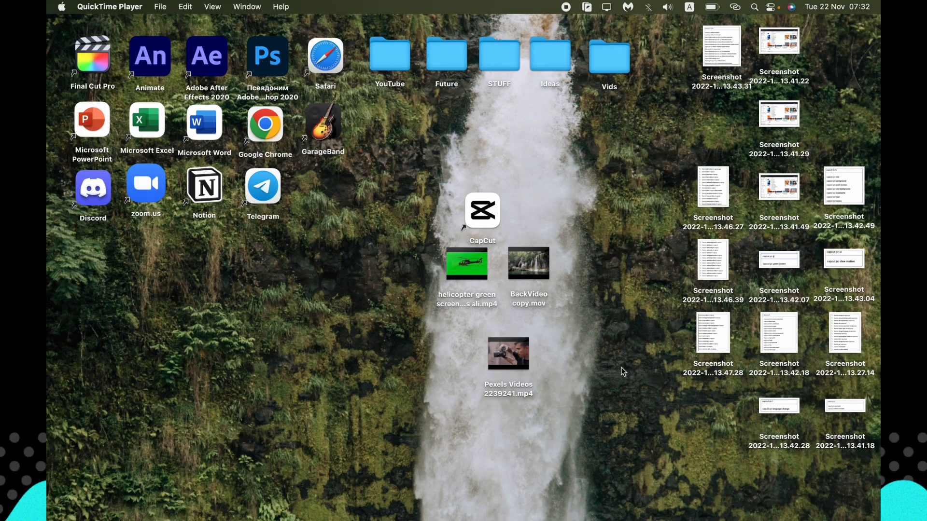
mouse_move(621, 283)
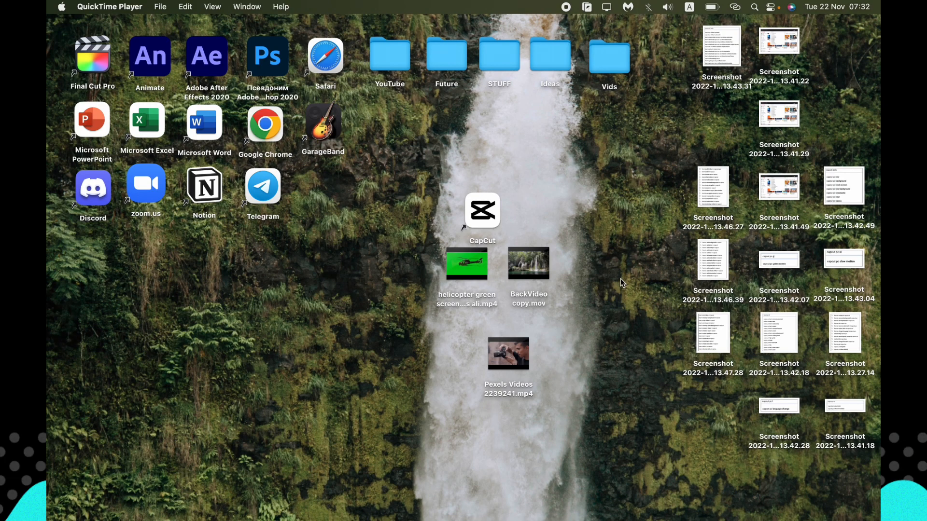
mouse_move(542, 210)
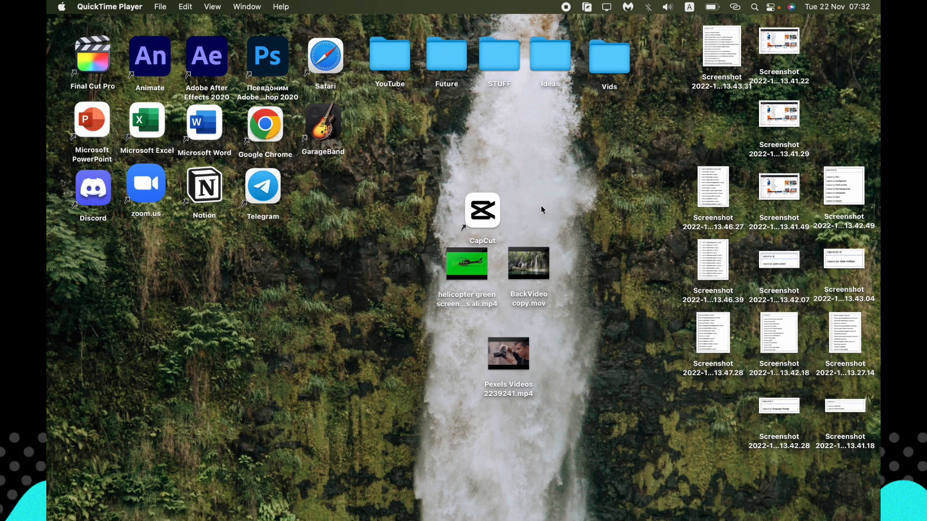
Import BackVideo copy.mov and Pexels Videos 2239241.mp4 into the media library
click(483, 210)
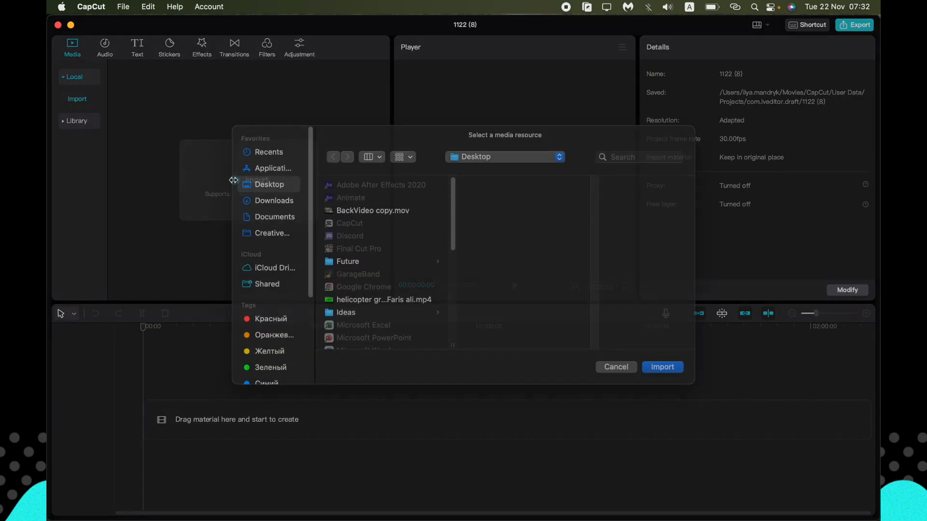
click(372, 210)
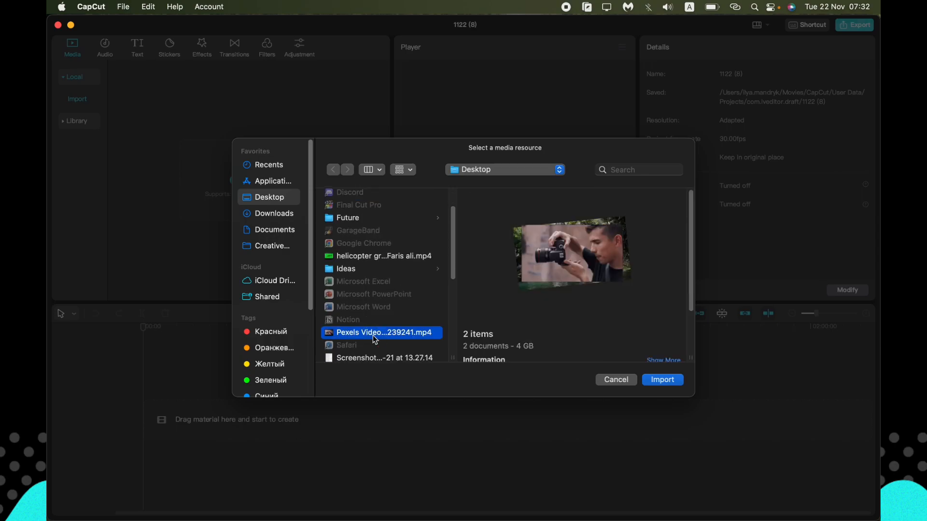
click(662, 379)
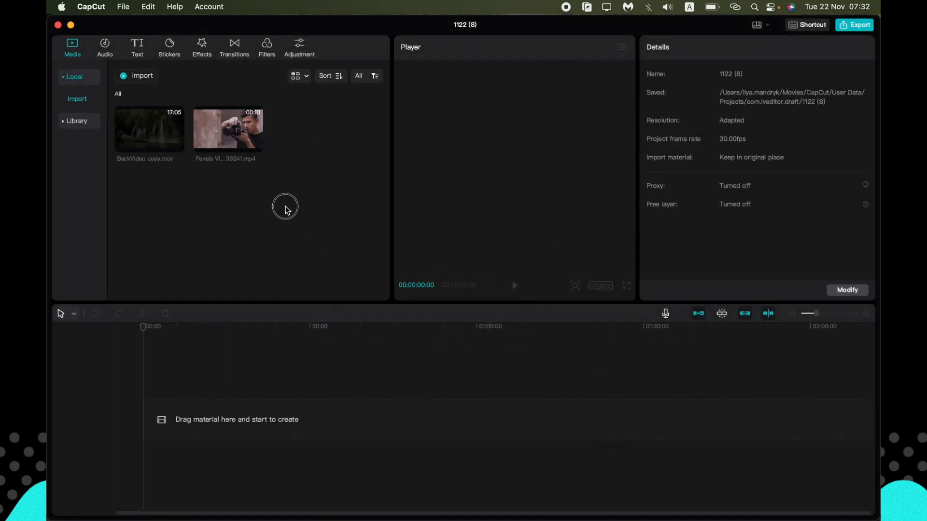
Place BackVideo copy.mov on the main track with the Pexels camera clip on the track above
drag(149, 128, 263, 420)
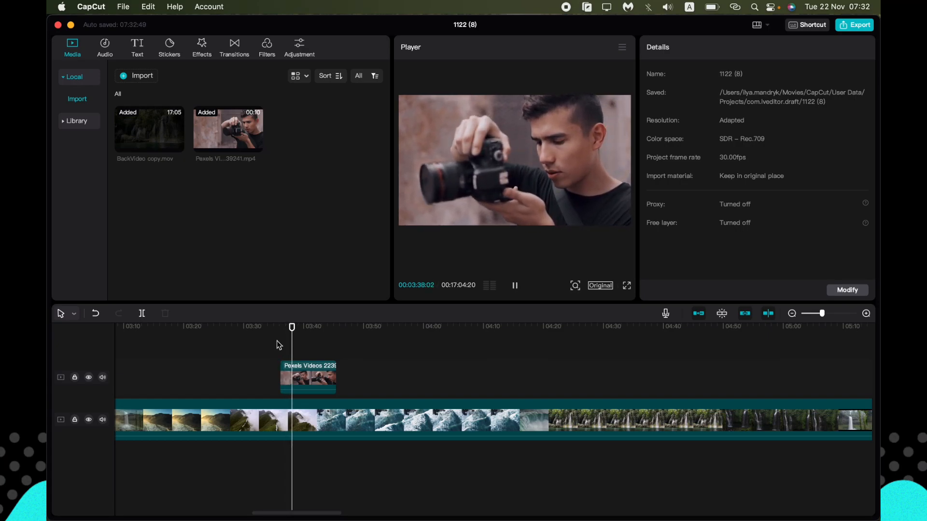
click(514, 286)
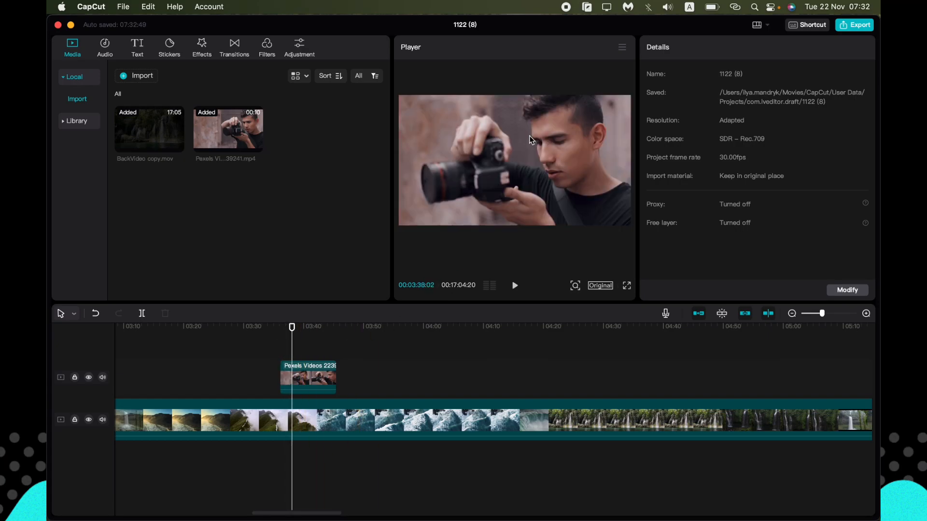
mouse_move(488, 197)
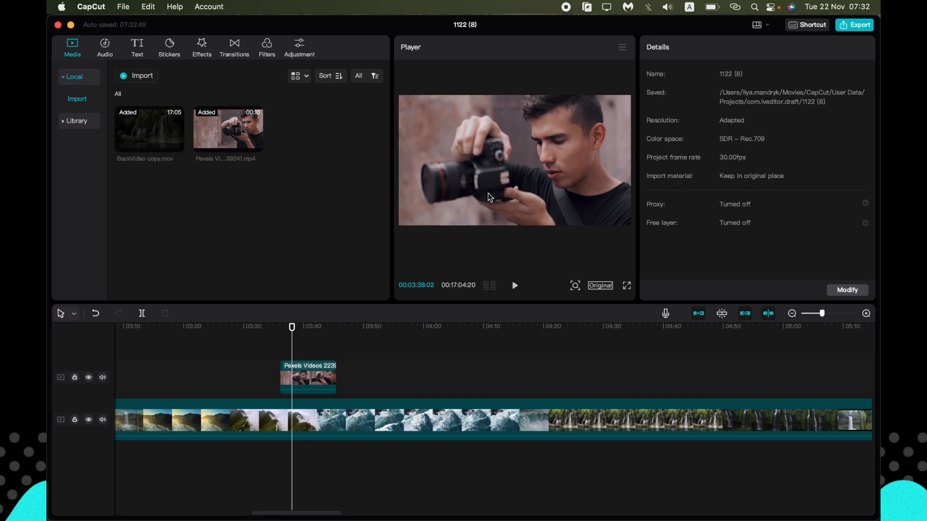
mouse_move(382, 268)
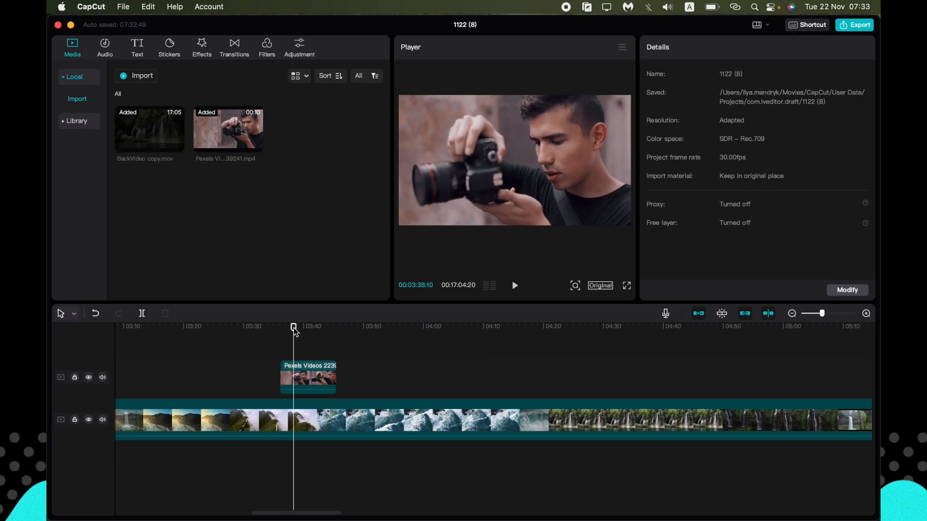
Select the Pexels camera clip and show its Video > Cutout settings in the Details panel
click(308, 378)
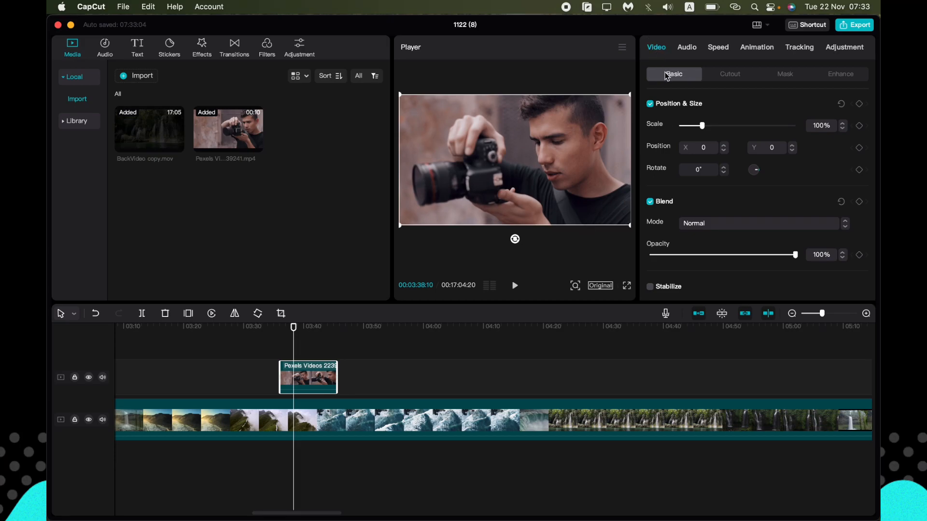
click(730, 74)
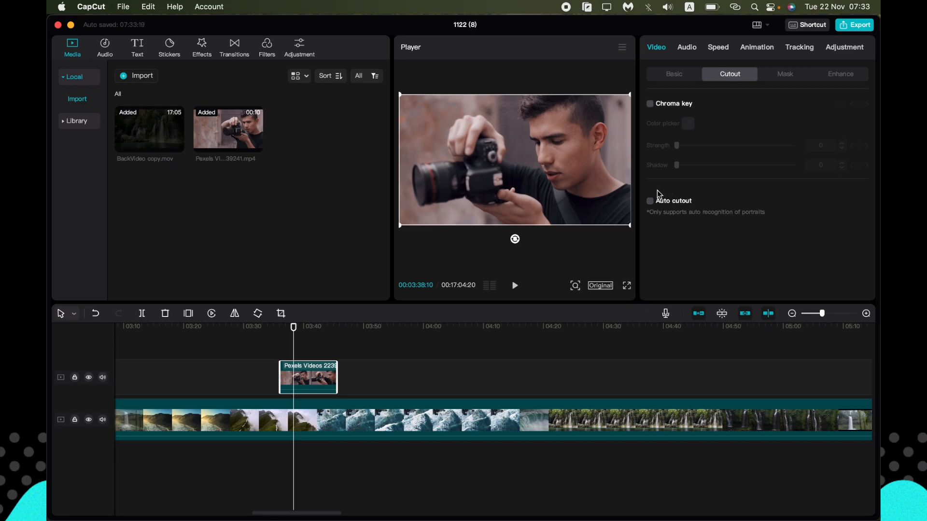
mouse_move(791, 218)
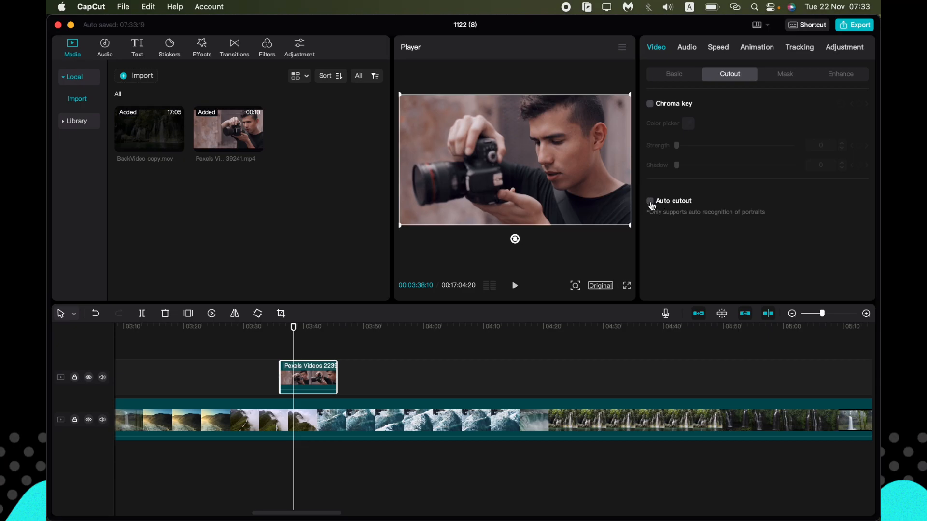
Enable Auto cutout on the Pexels clip and move the playhead to preview the man over the landscape
click(650, 201)
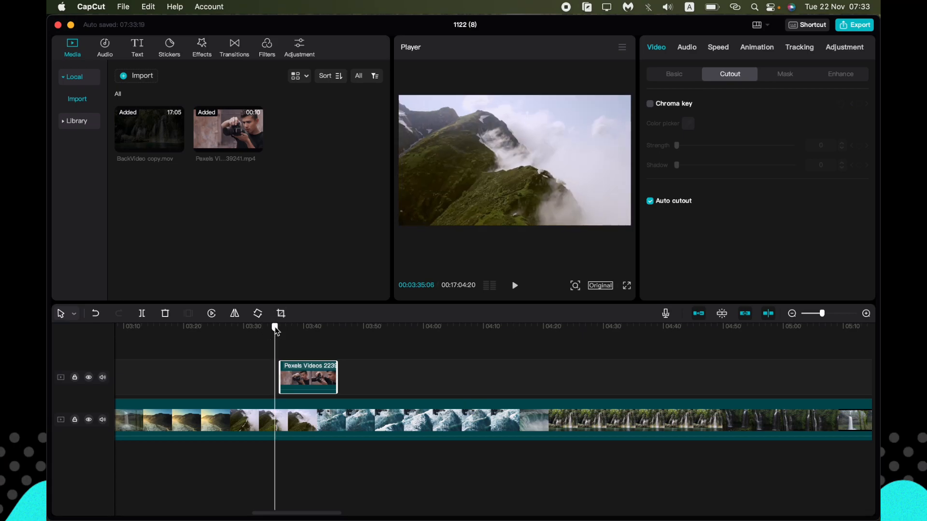
click(514, 286)
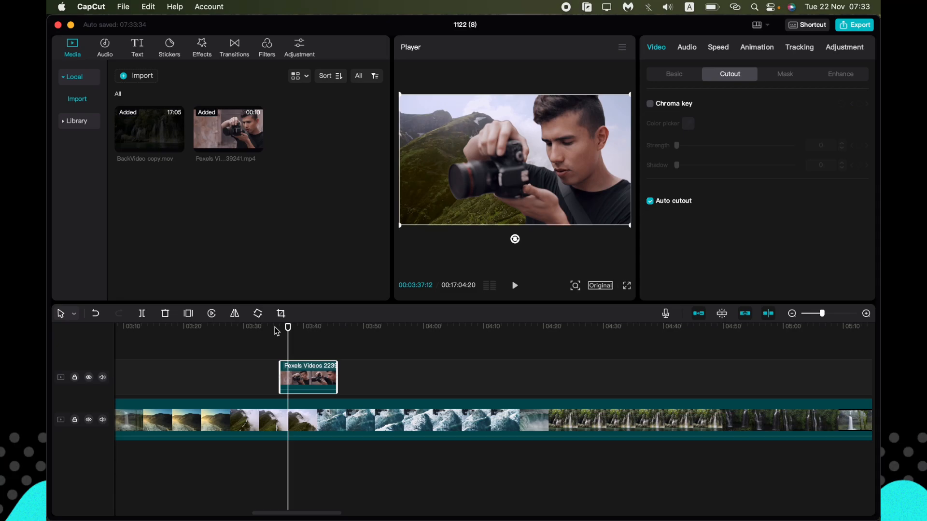
click(514, 286)
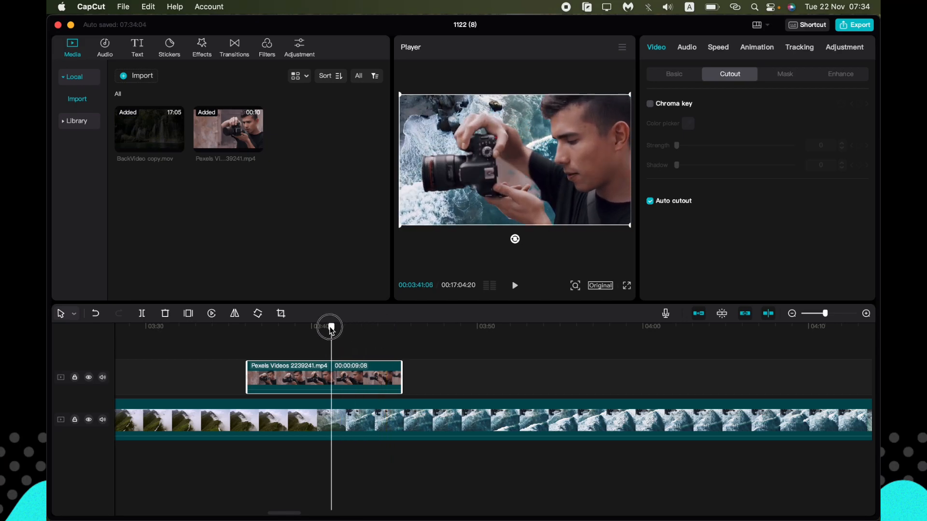
drag(331, 328, 303, 328)
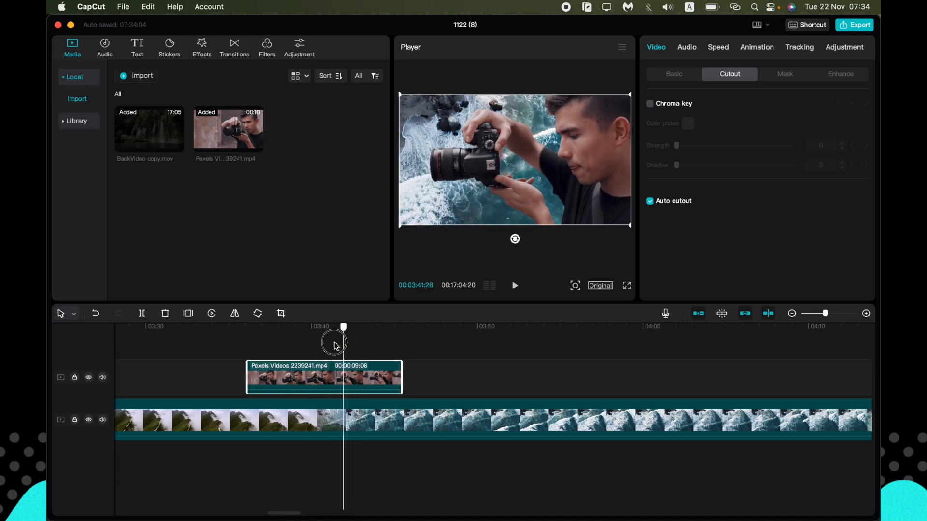
drag(342, 326, 304, 327)
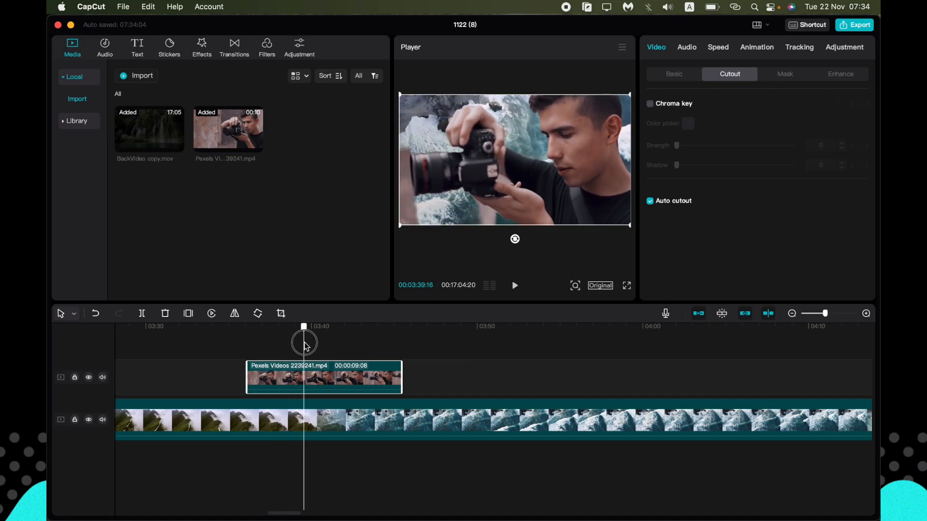
drag(303, 342, 323, 343)
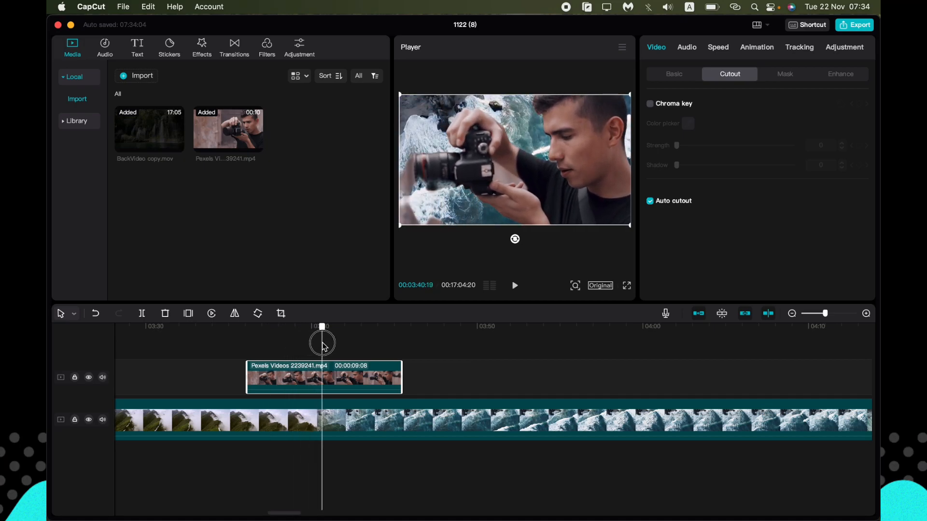
click(514, 286)
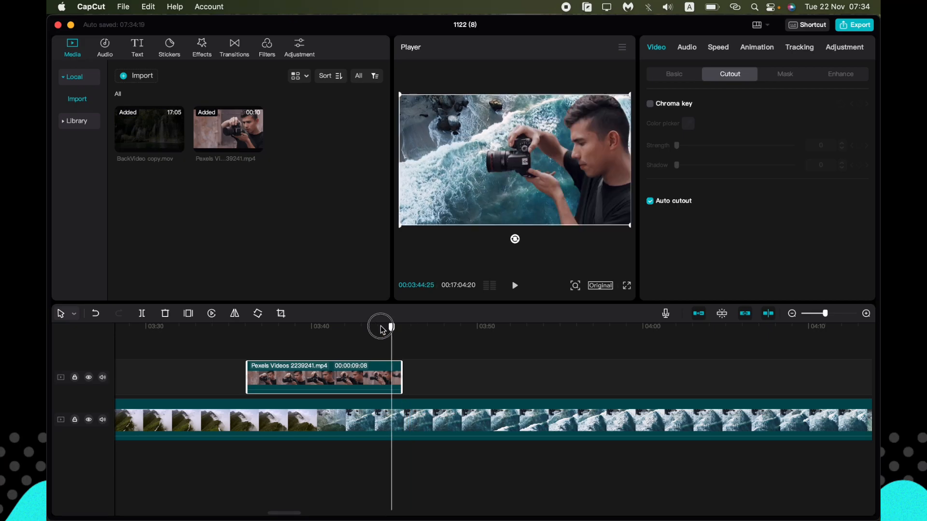
Trim the camera clip to a brief segment over the ocean footage and preview it
drag(381, 328, 384, 331)
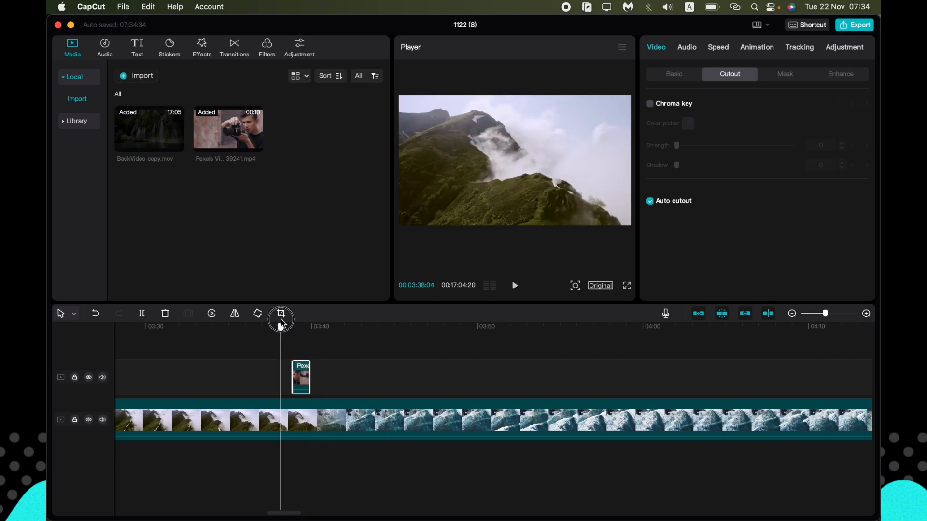
click(512, 286)
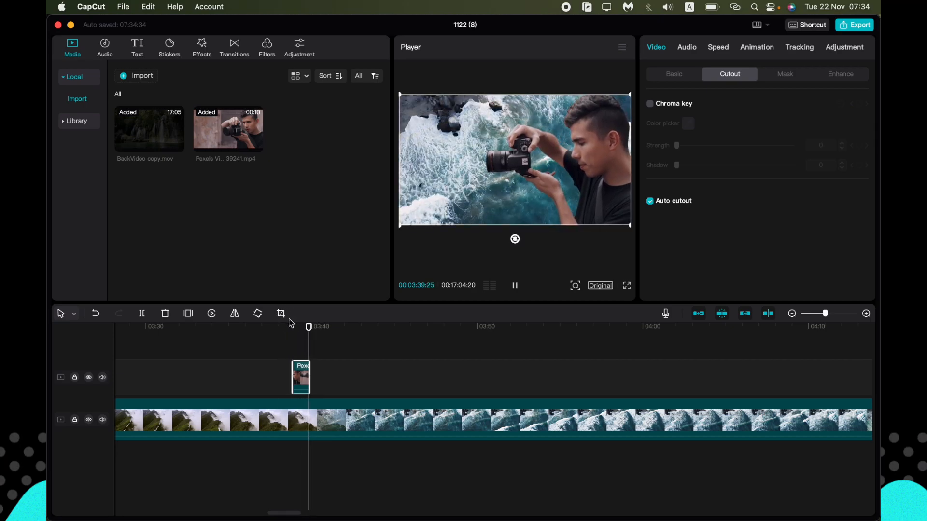
click(514, 286)
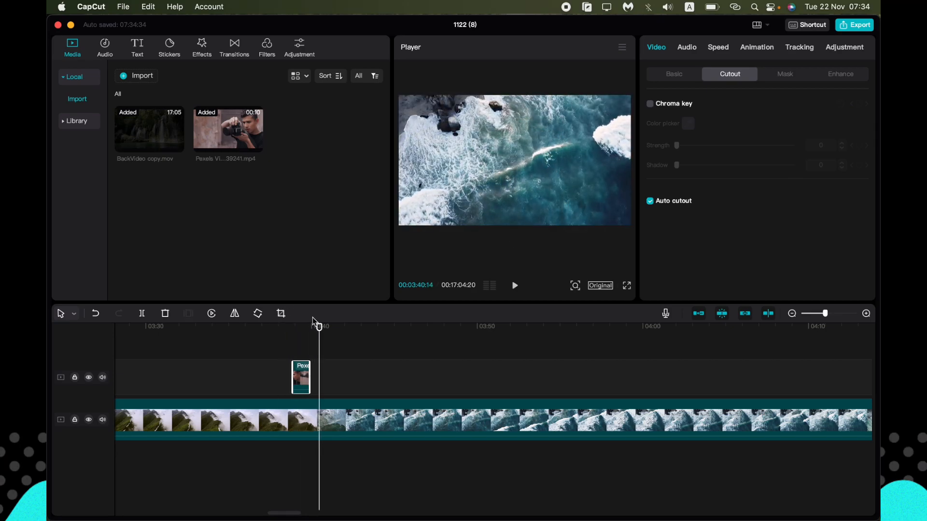